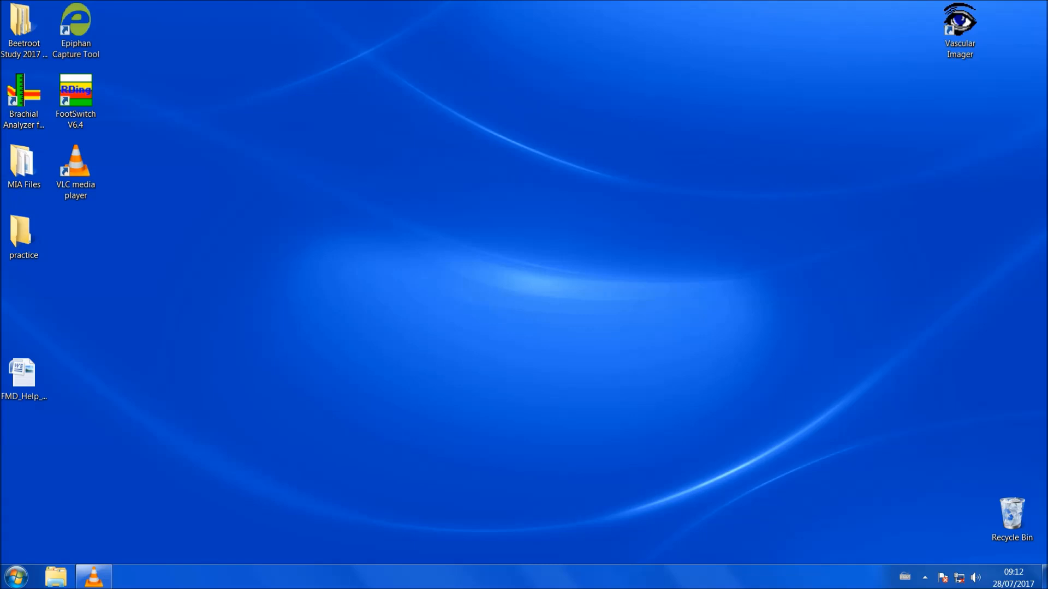
# Launch Vascular Imager from its desktop shortcut, showing Timed Mode at 60 seconds, 1 fps.
pyautogui.click(959, 27)
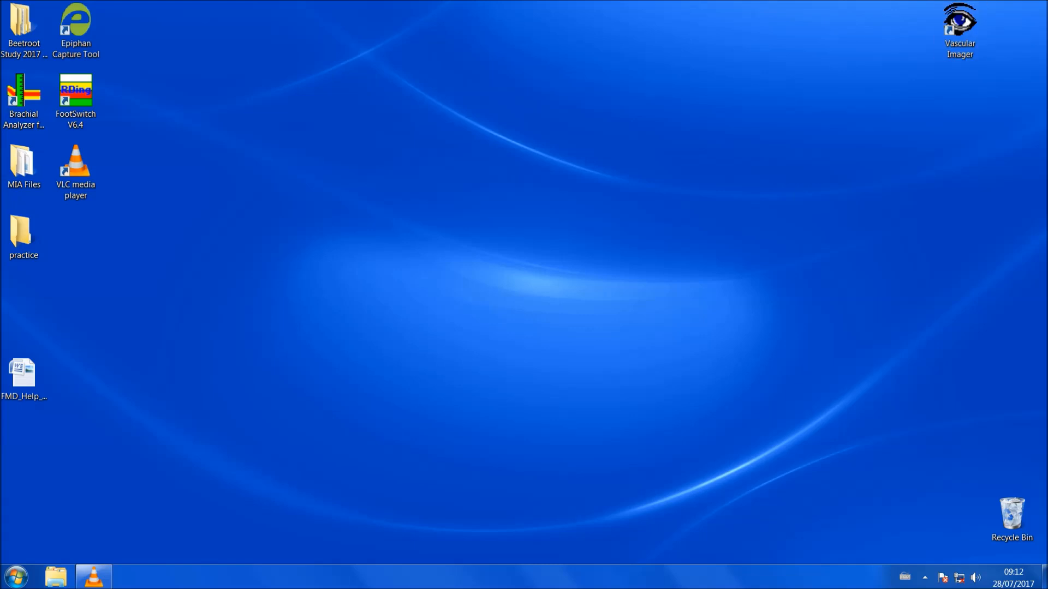
pyautogui.click(959, 23)
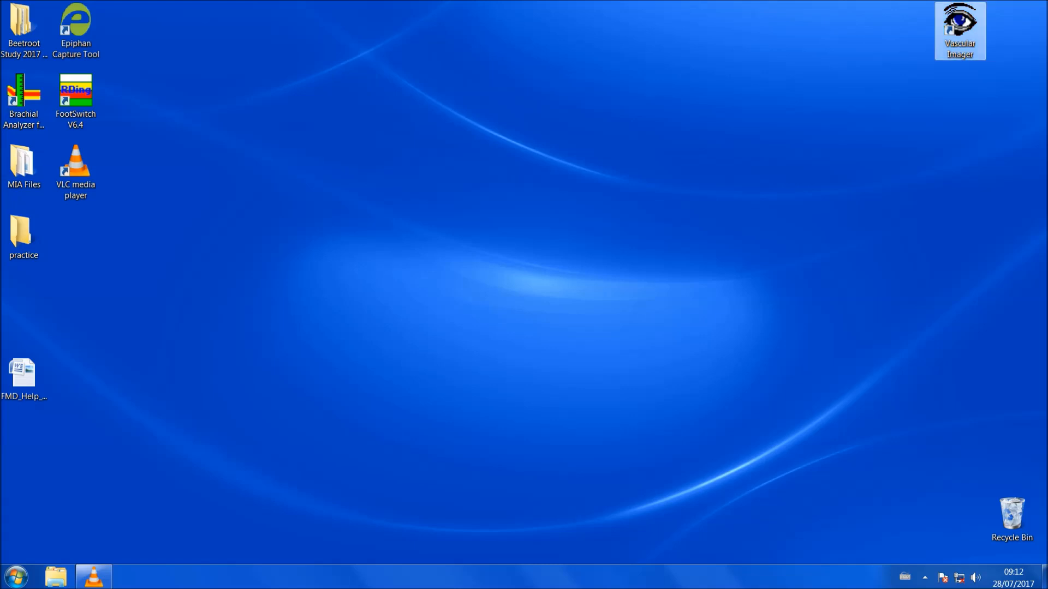
pyautogui.doubleClick(959, 30)
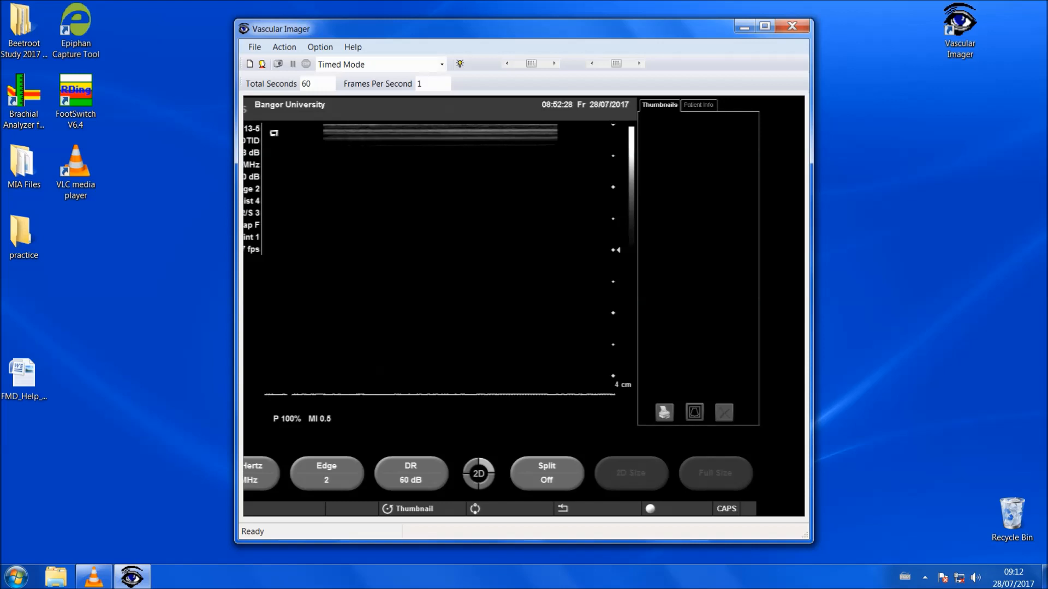
pyautogui.click(316, 84)
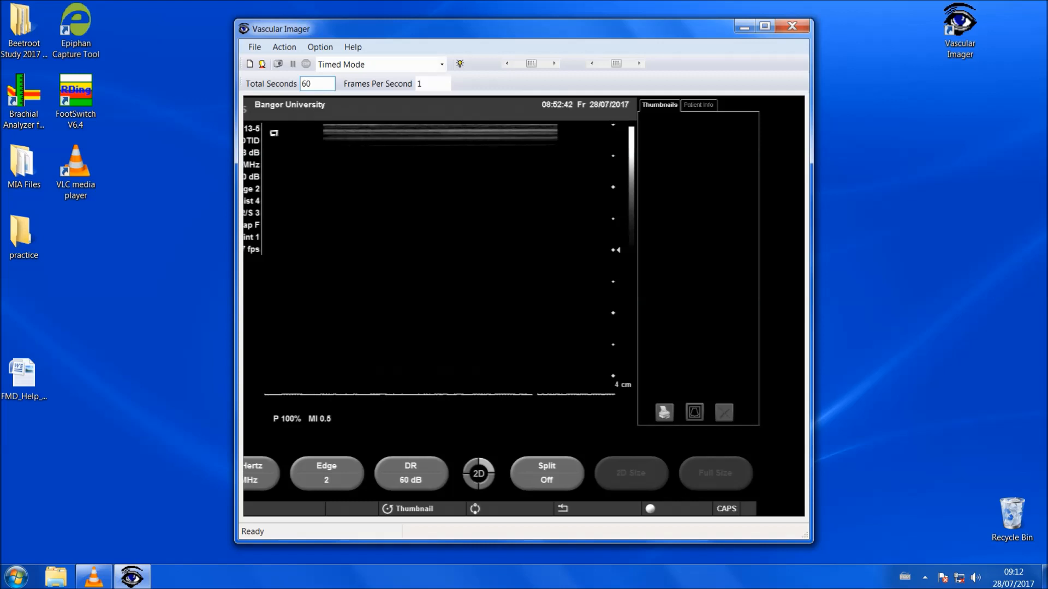
# Set the timed capture to 120 total seconds at 15 frames per second.
pyautogui.tripleClick(316, 83)
pyautogui.write('120')
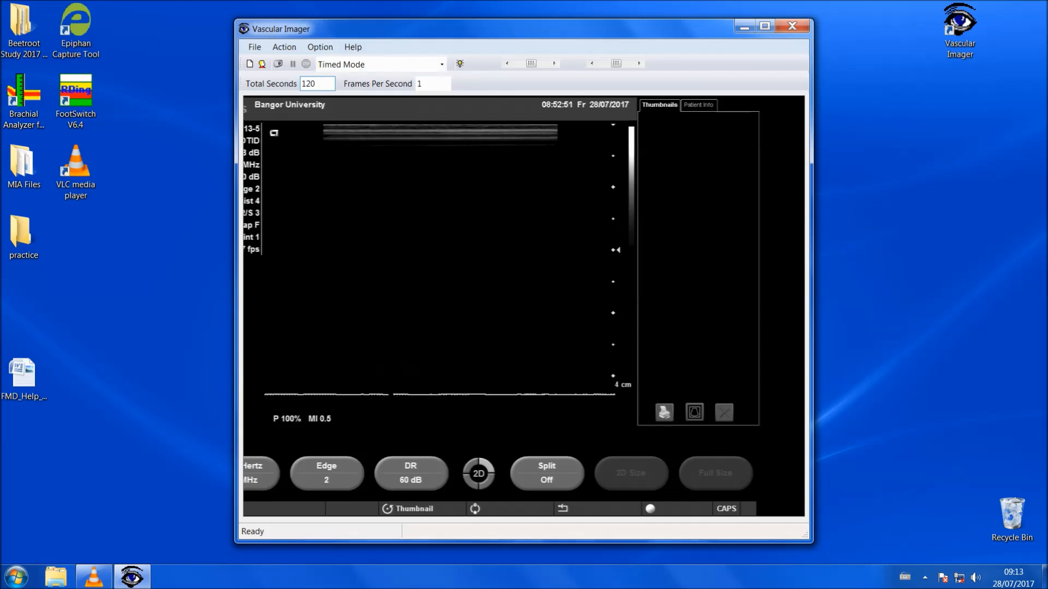
pyautogui.moveTo(381, 64)
pyautogui.write('5')
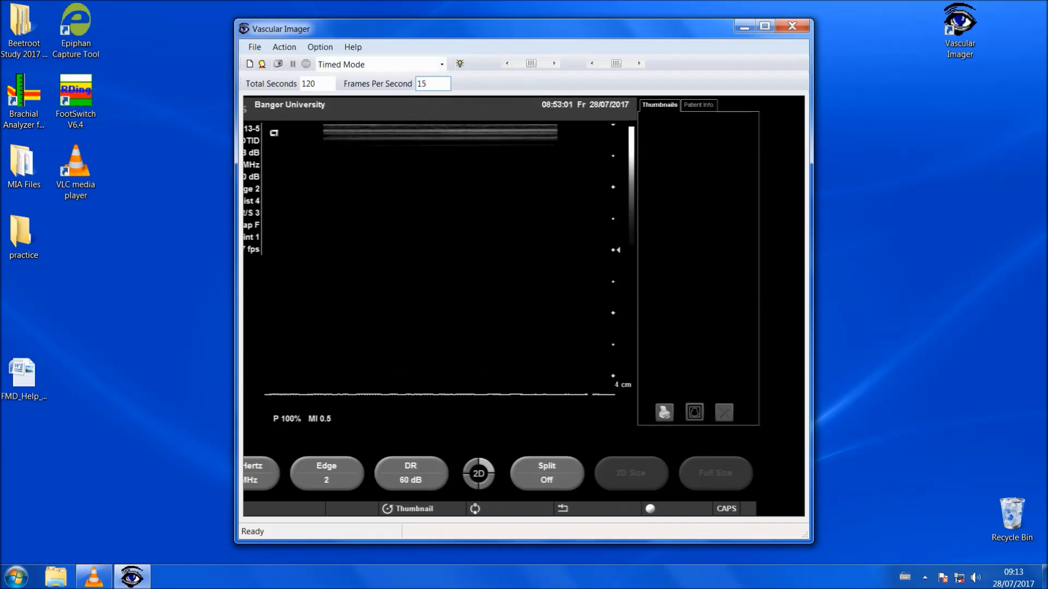
pyautogui.click(433, 83)
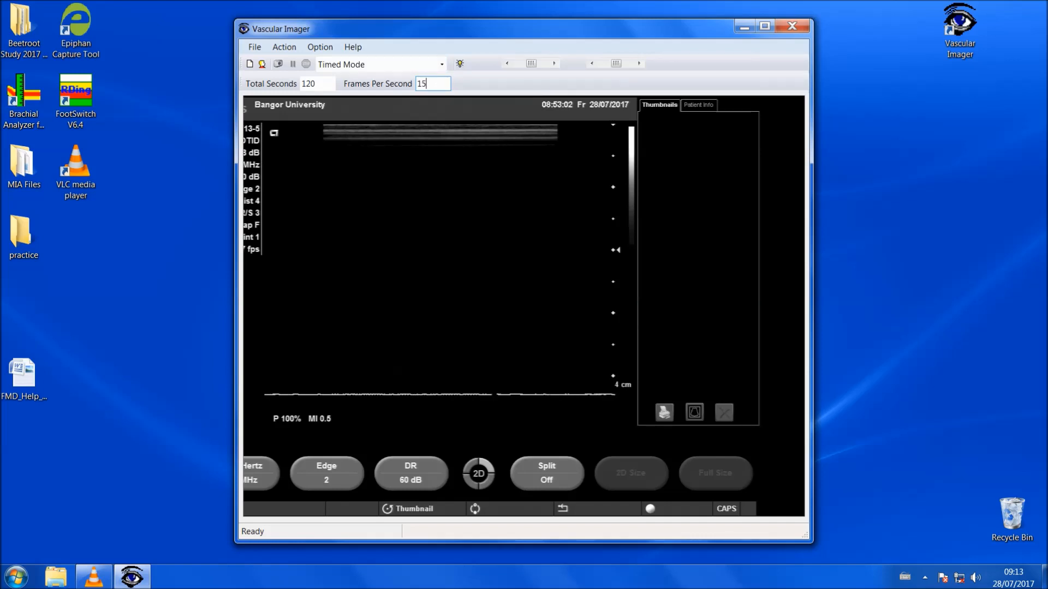
pyautogui.tripleClick(433, 83)
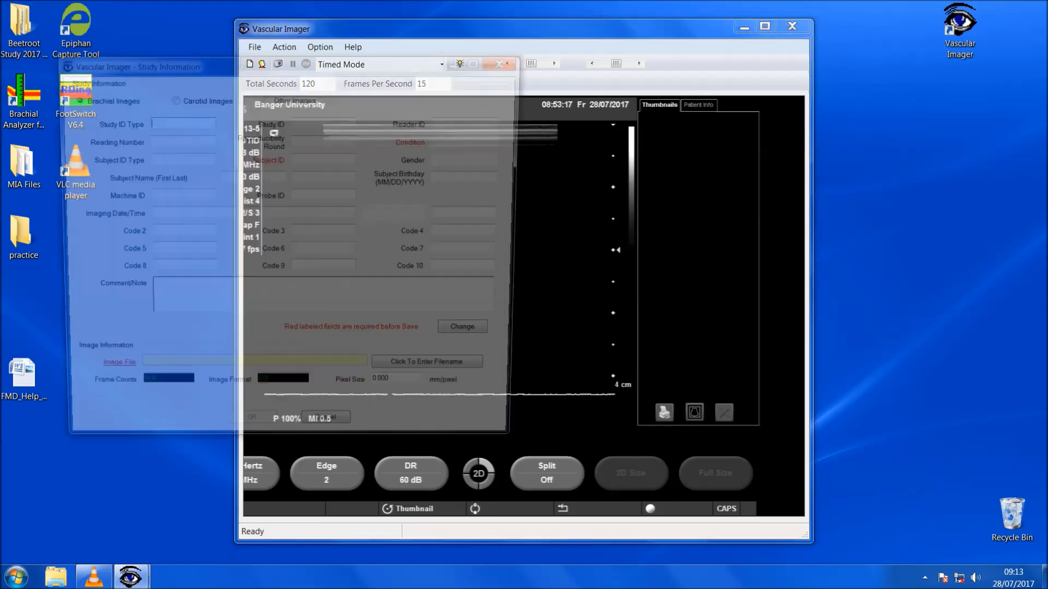
# Fill in Study Information with Subject ID A001, Baseline condition and Male gender.
pyautogui.click(134, 62)
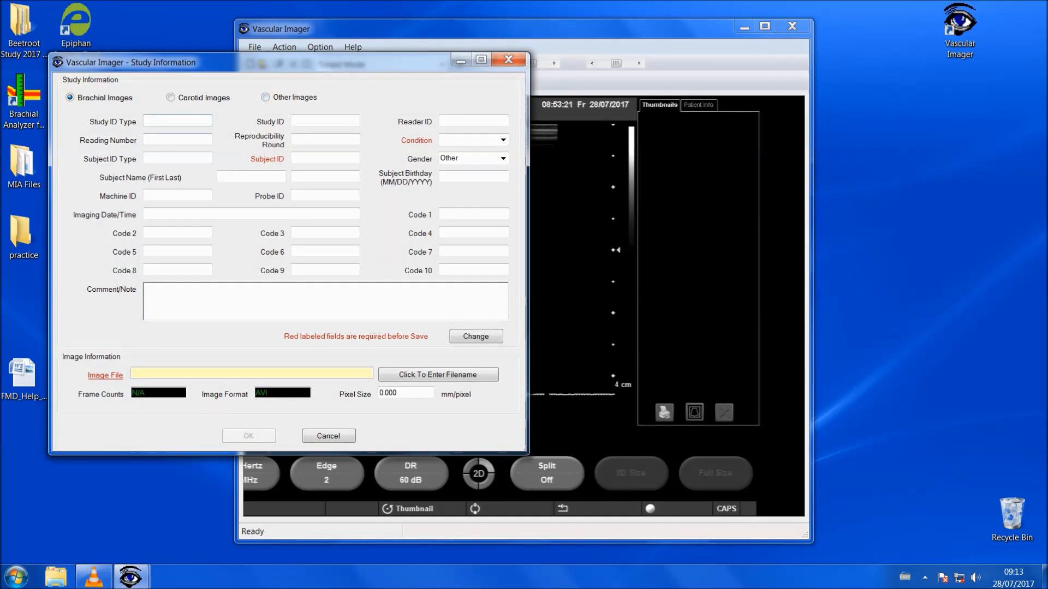
pyautogui.click(177, 121)
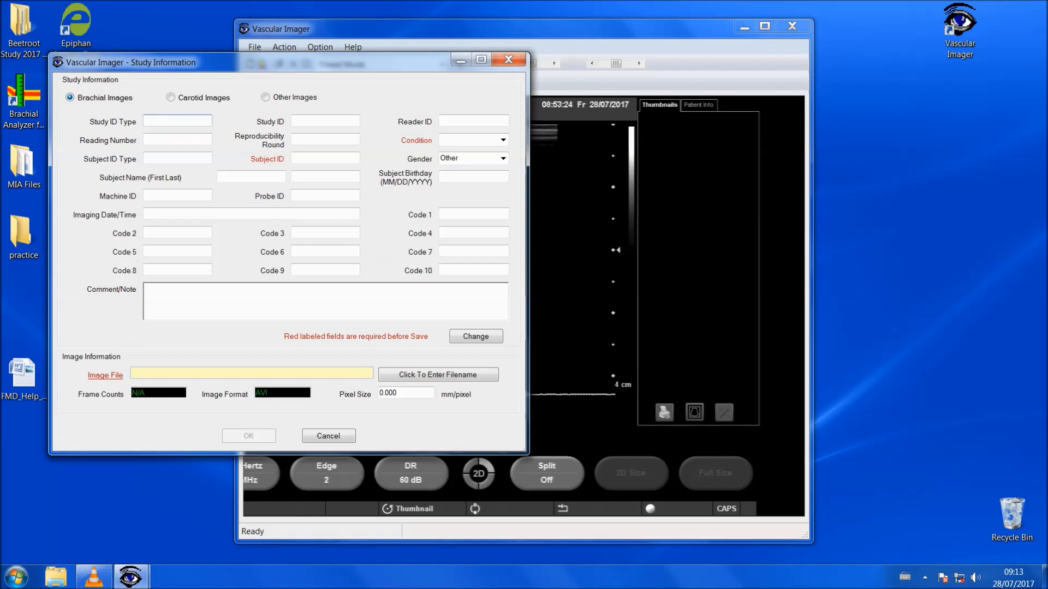
pyautogui.click(324, 158)
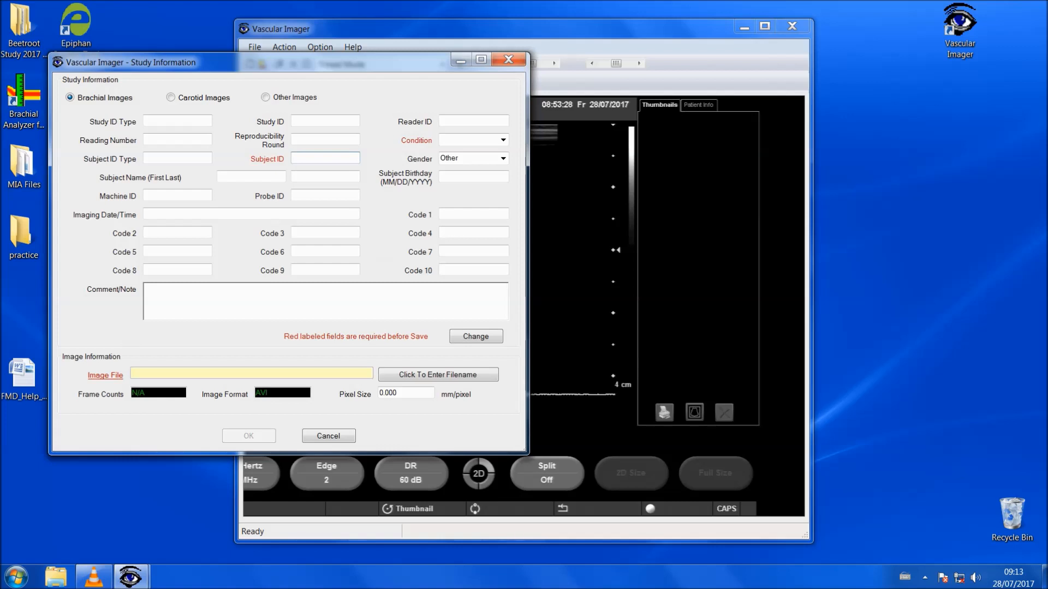
pyautogui.write('A')
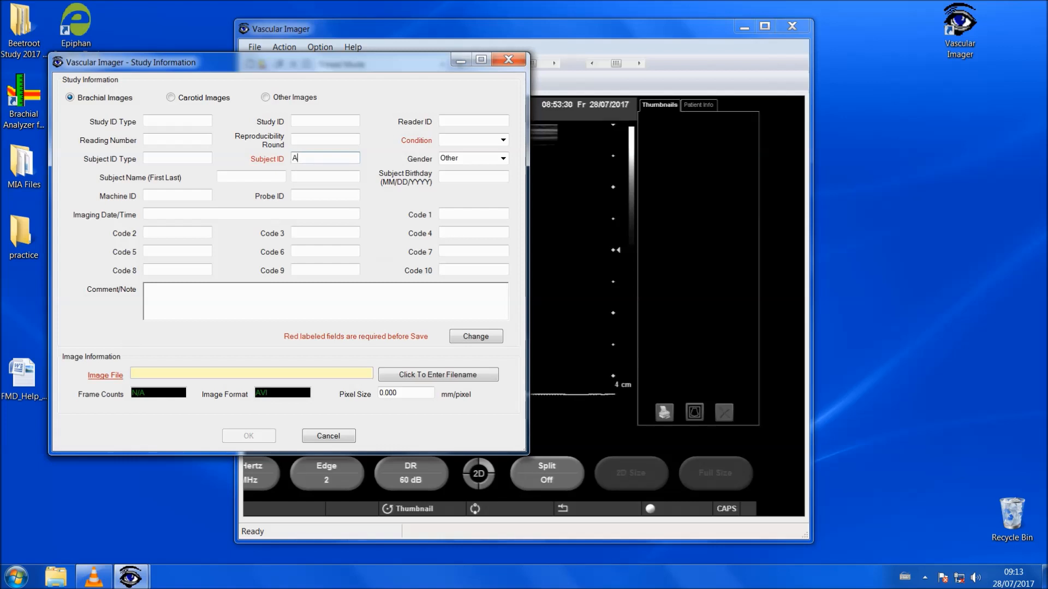
pyautogui.write('00')
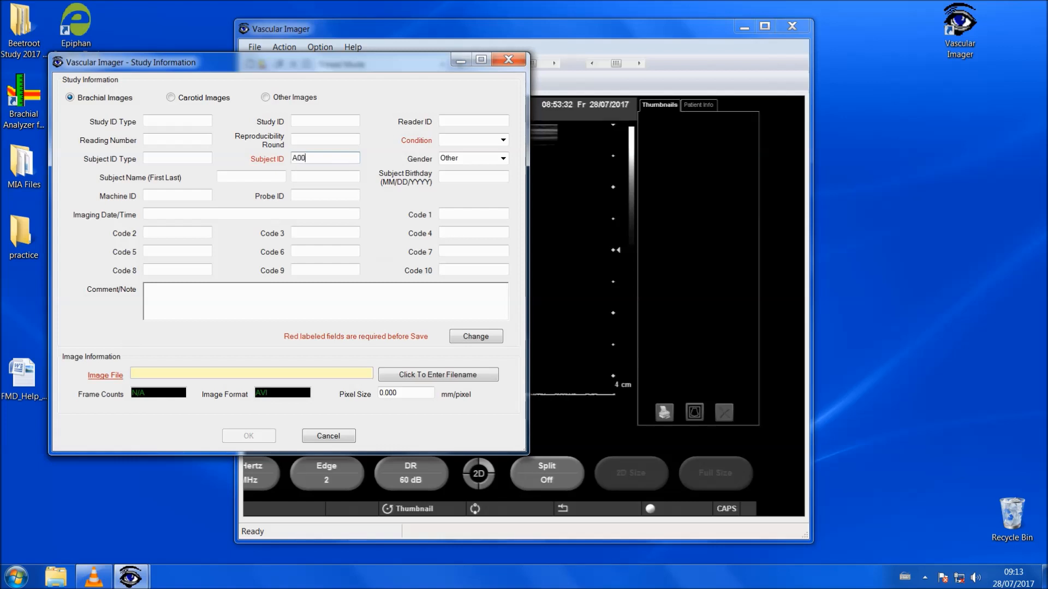
pyautogui.write('1')
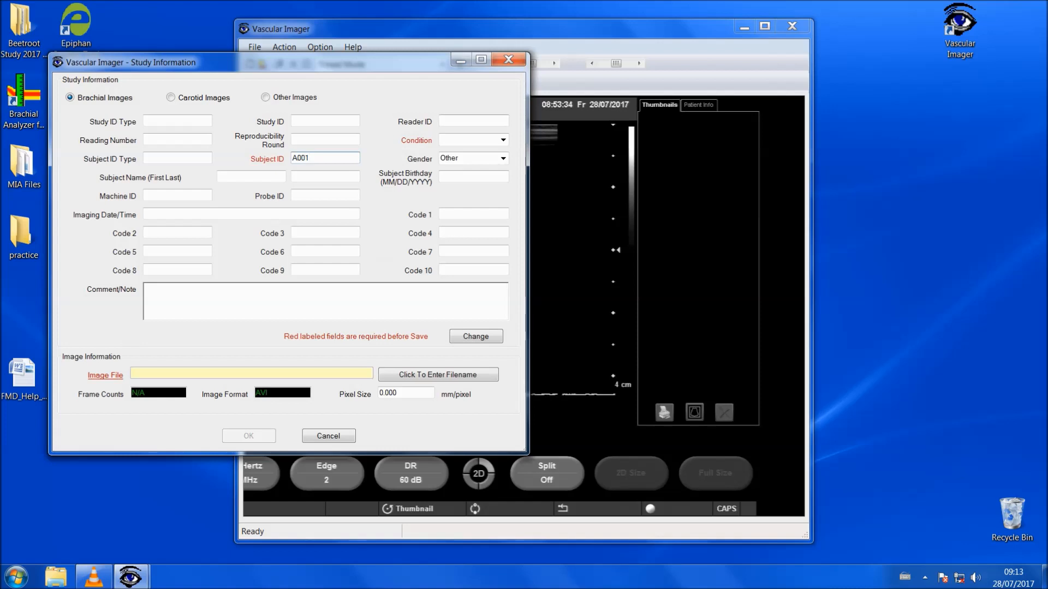
pyautogui.click(503, 139)
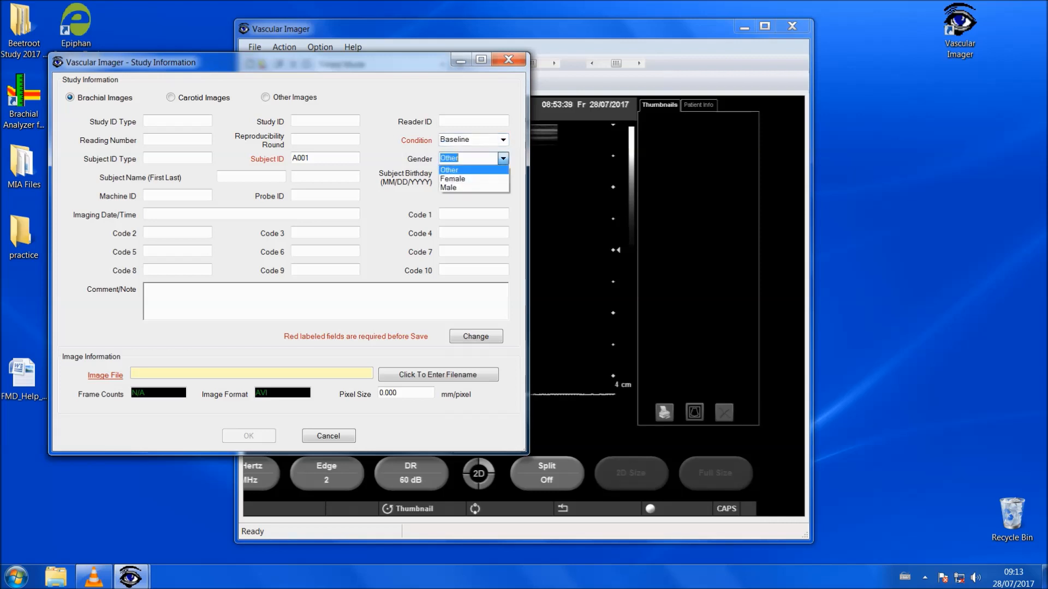
pyautogui.moveTo(452, 178)
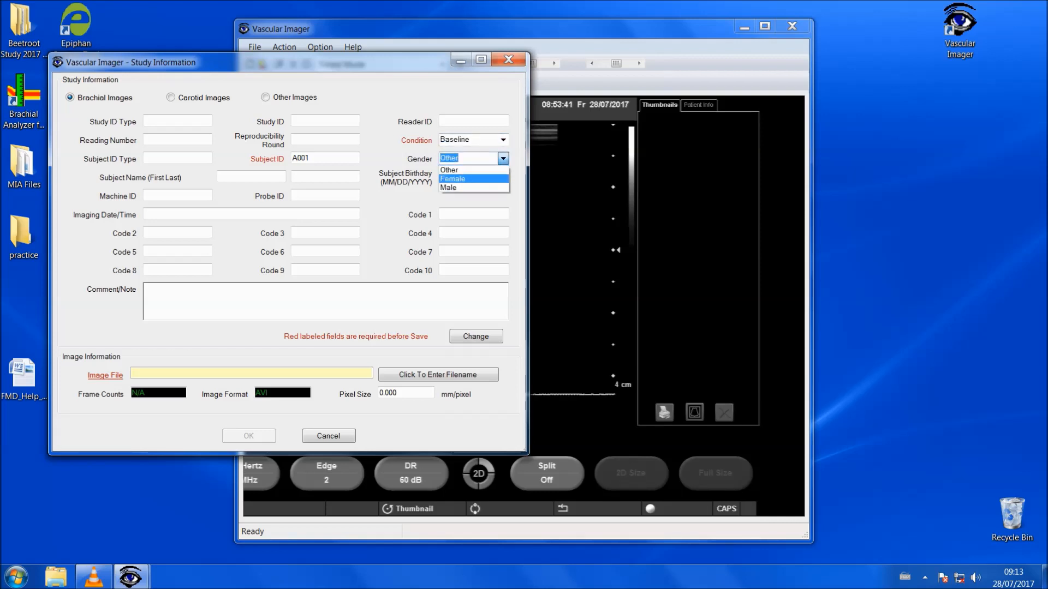
pyautogui.click(448, 188)
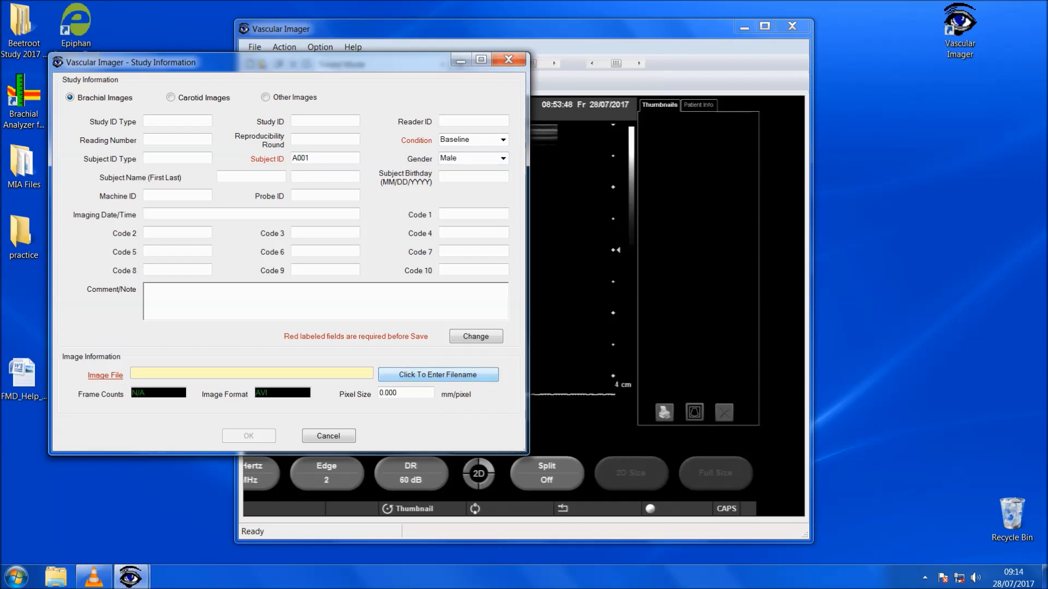
pyautogui.click(437, 375)
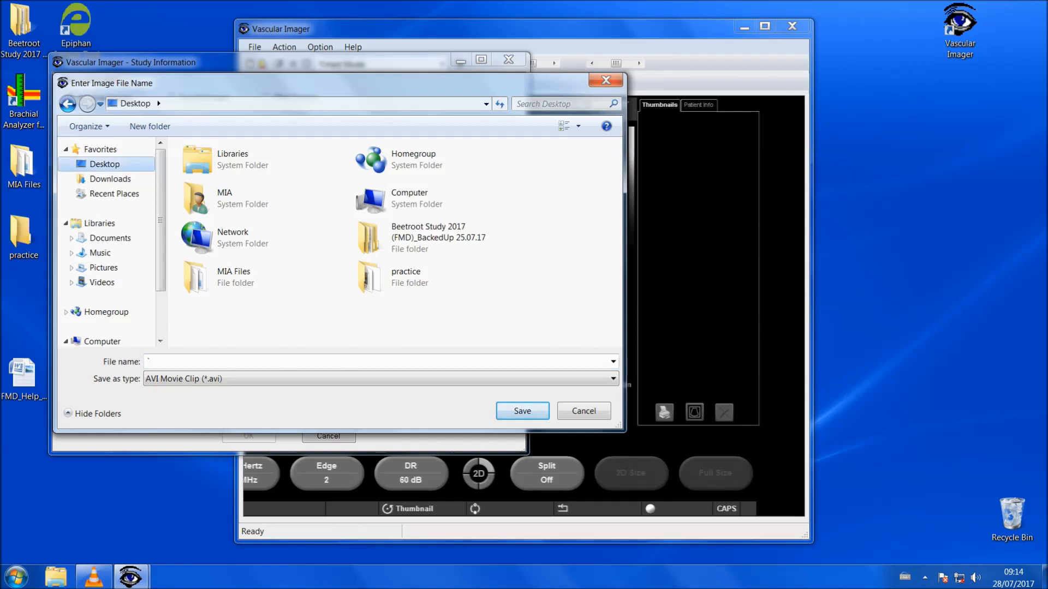
# Save the image file as A001 in the practice folder and accept the study details.
pyautogui.click(408, 277)
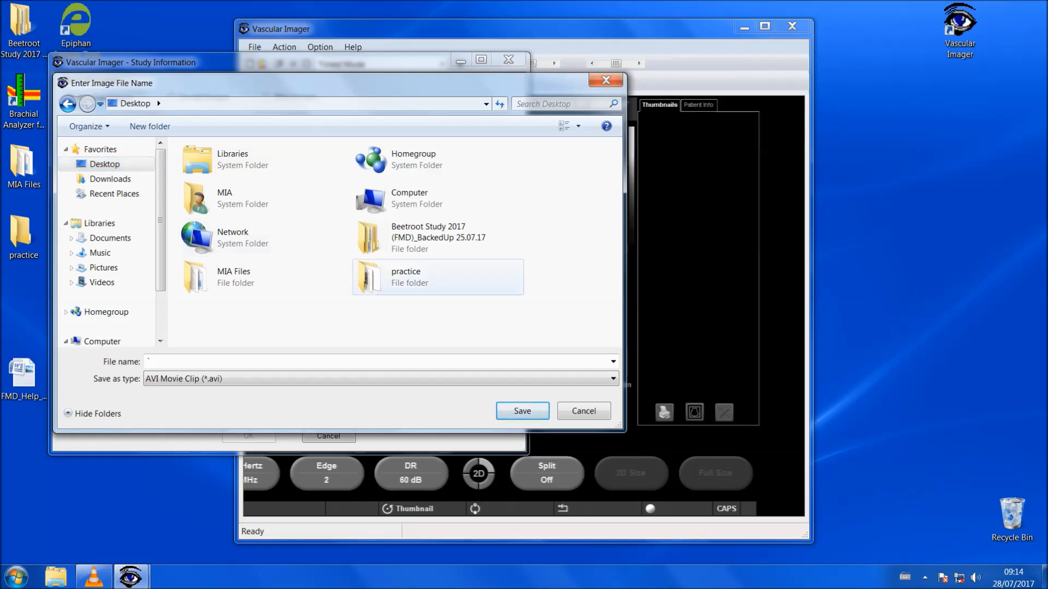
pyautogui.doubleClick(405, 276)
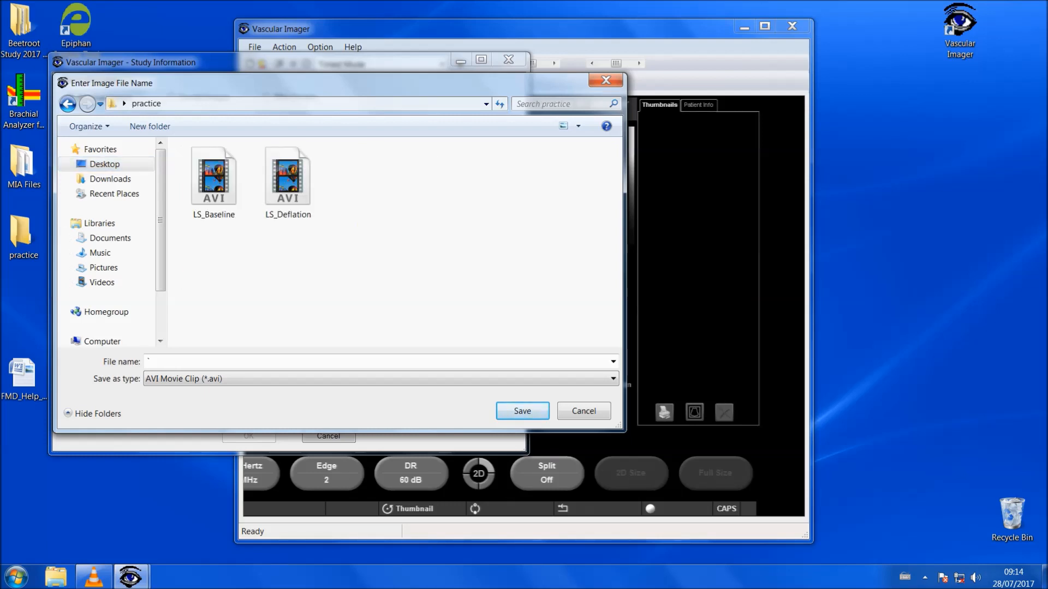
pyautogui.click(214, 177)
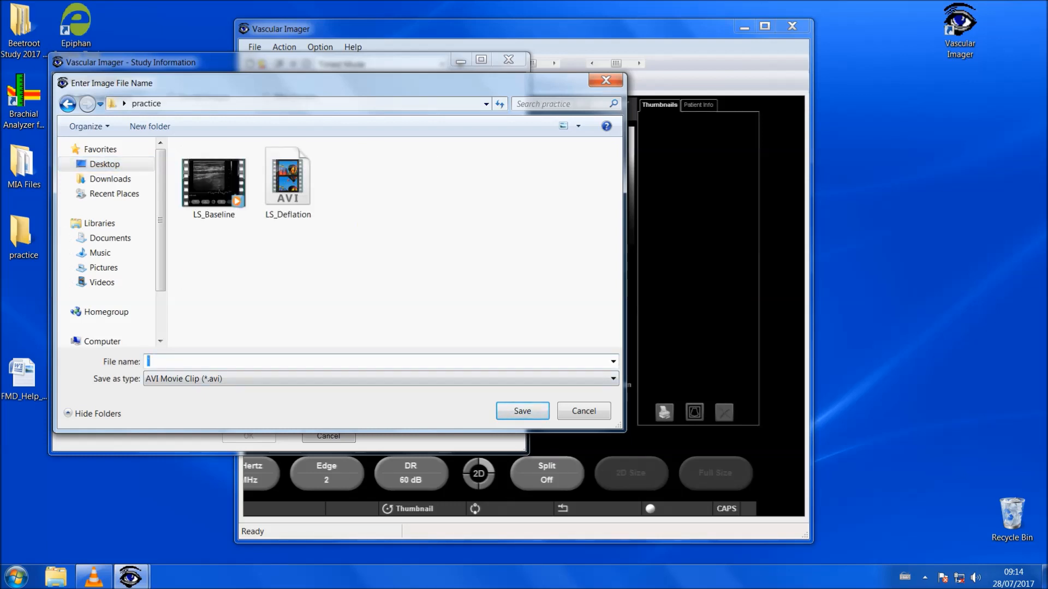
pyautogui.write('a')
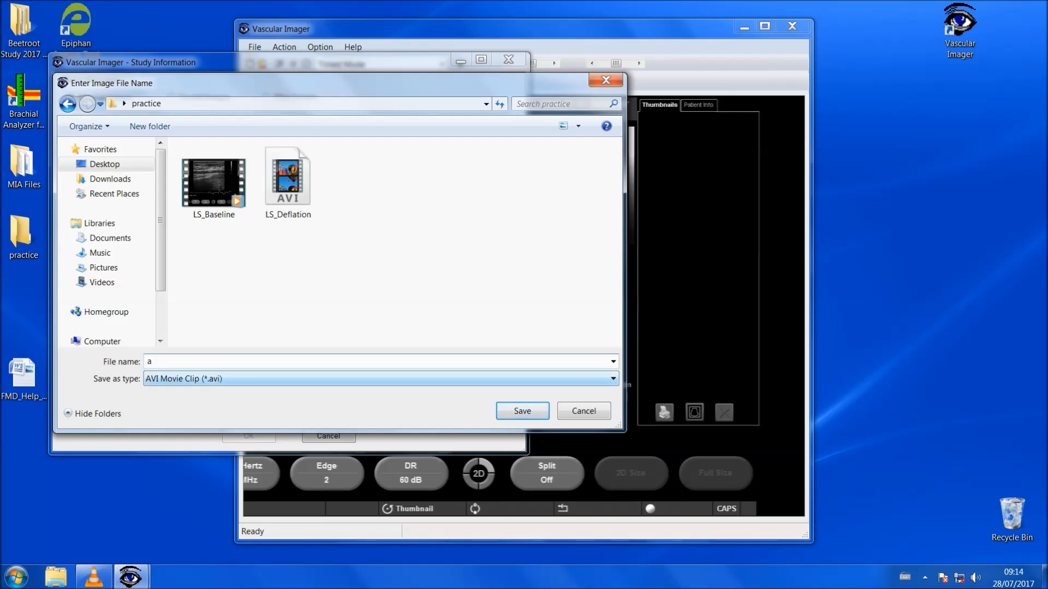
pyautogui.write('A0')
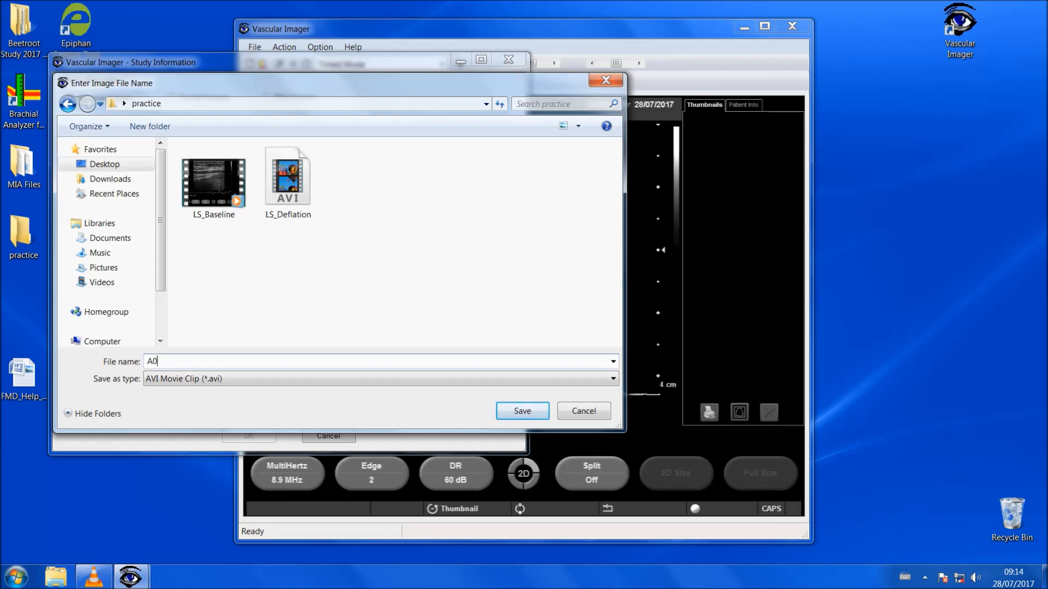
pyautogui.write('01')
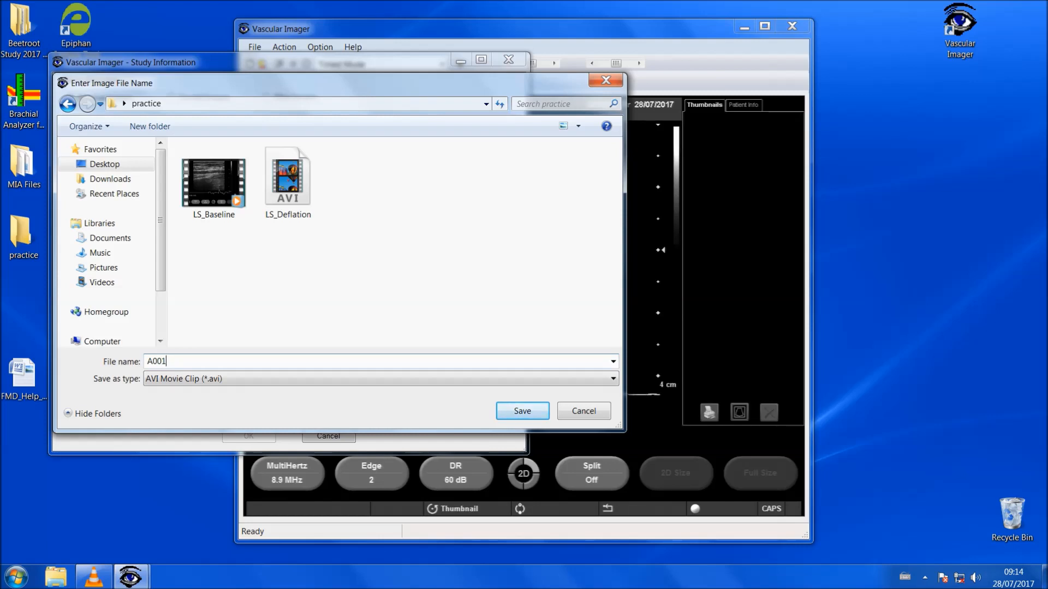
pyautogui.click(521, 411)
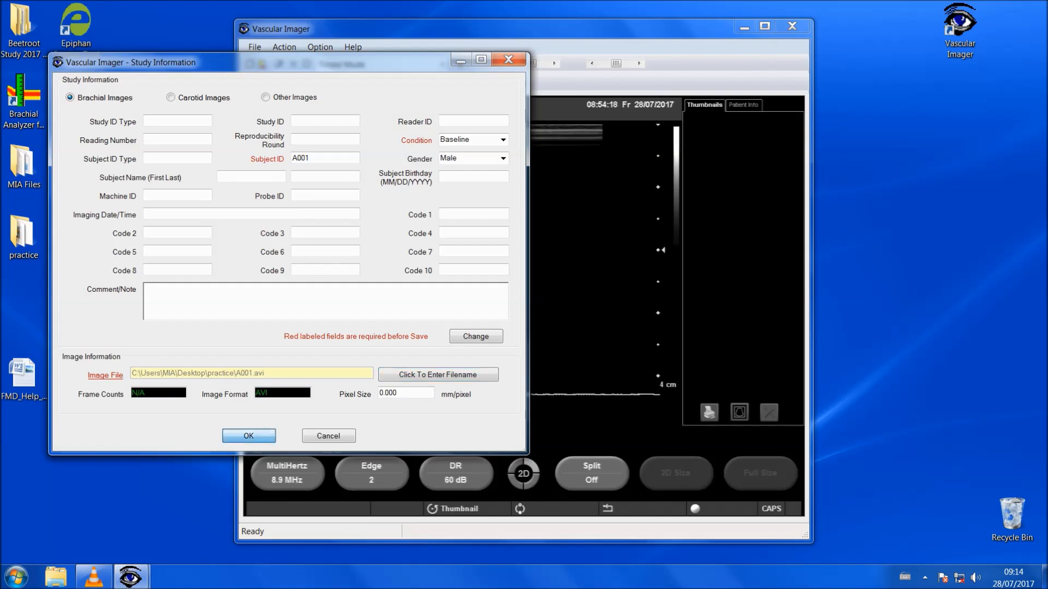
pyautogui.click(249, 436)
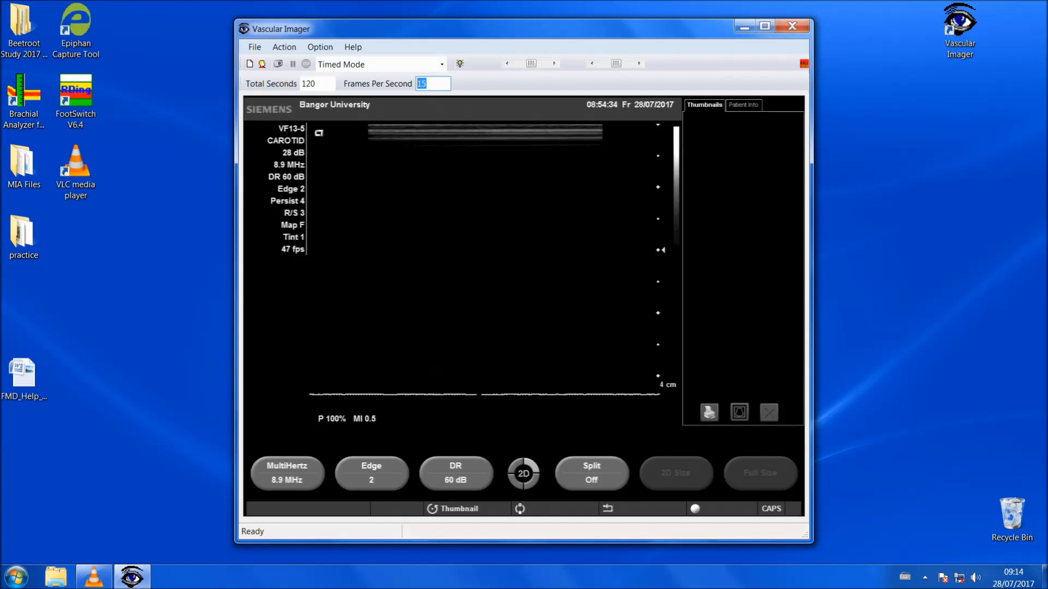
# Start the 120-second, 15 fps timed capture and let it finish.
pyautogui.click(306, 63)
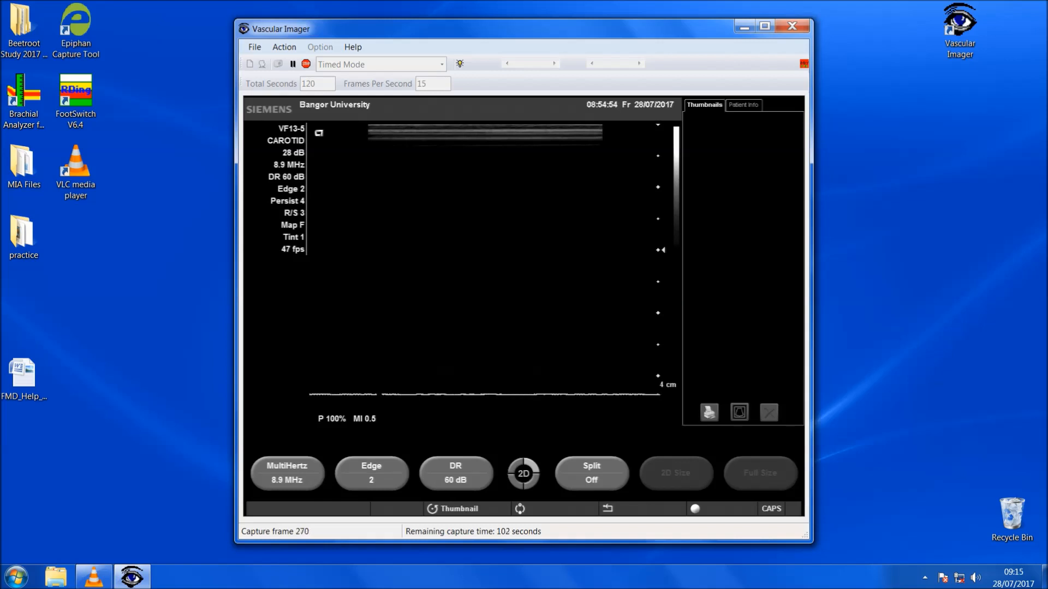
pyautogui.moveTo(306, 64)
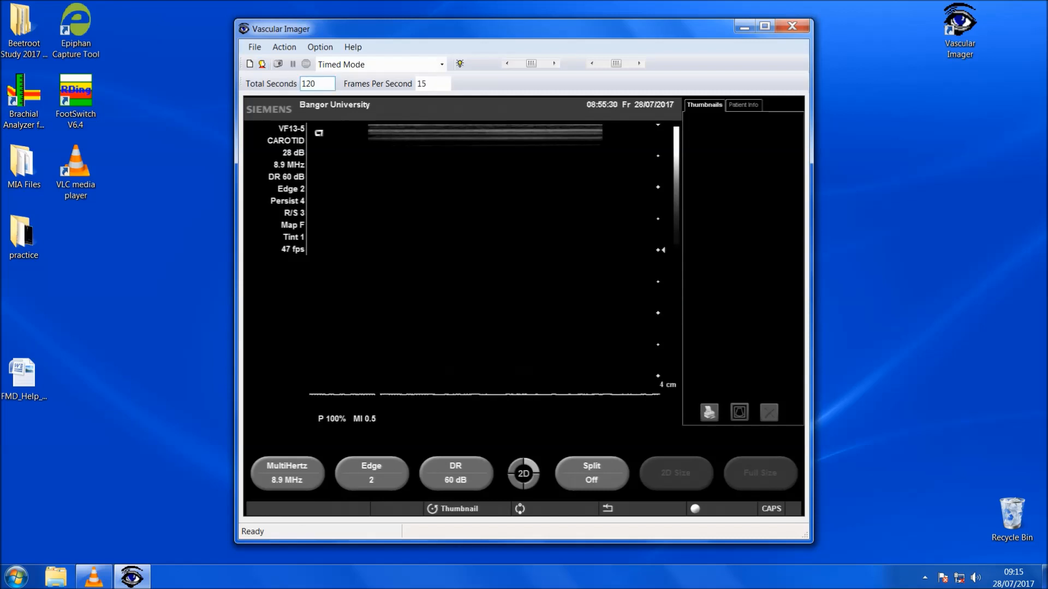
# Change the capture length to 210 total seconds.
pyautogui.tripleClick(317, 84)
pyautogui.write('210')
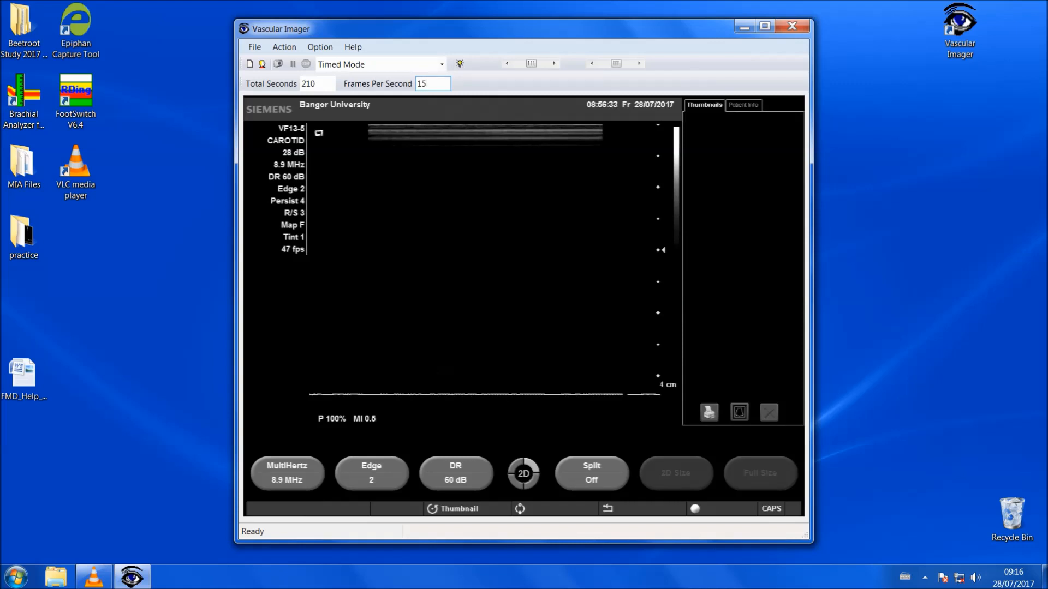
# Start a second timed capture, then stop it early and confirm Yes.
pyautogui.click(262, 65)
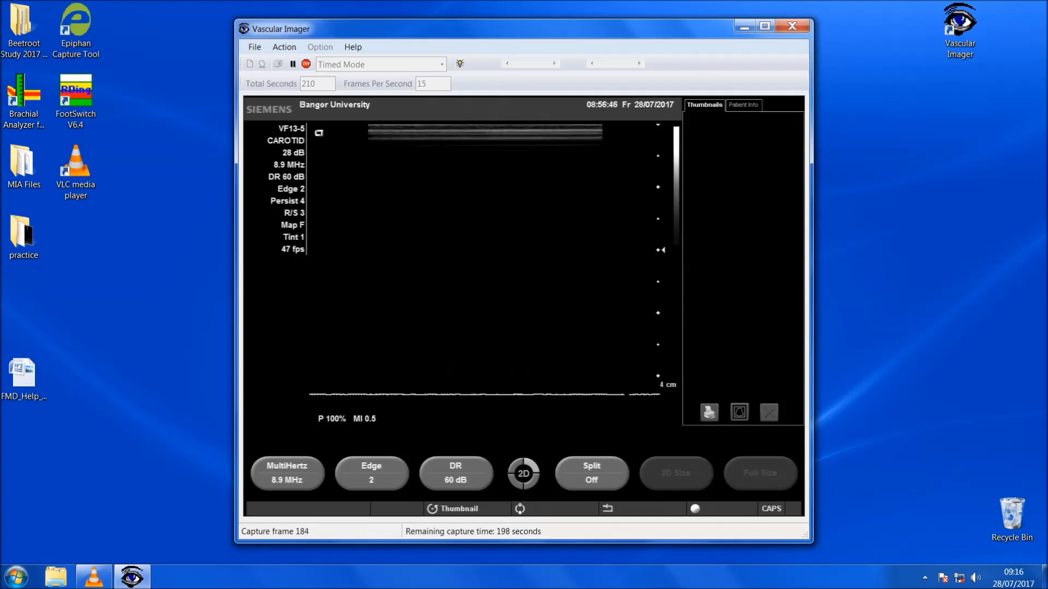
pyautogui.click(305, 65)
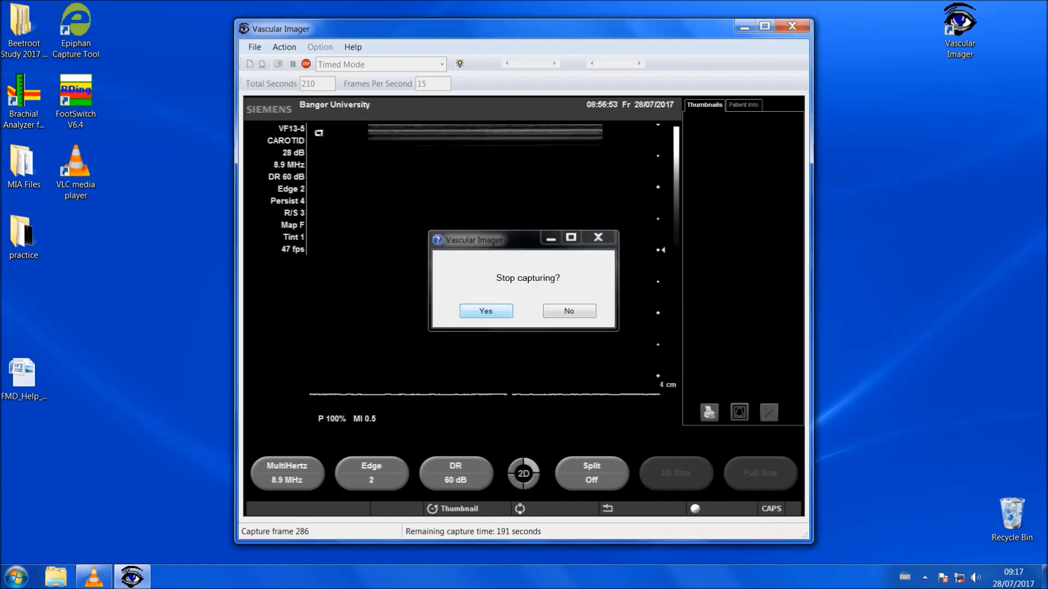
pyautogui.click(485, 310)
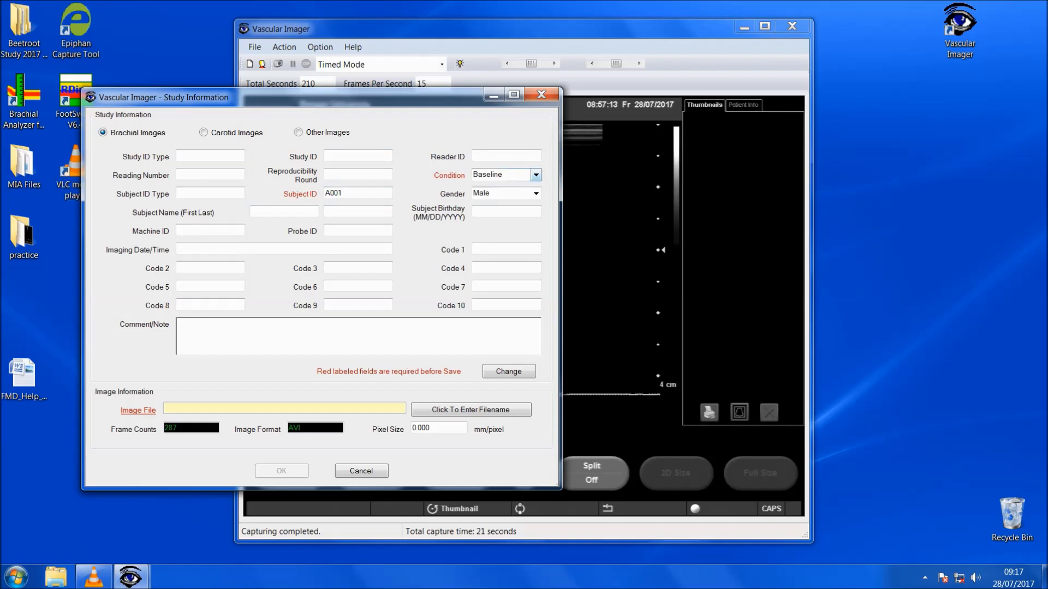
# Set the condition to Deflation and bring up the save dialog proposing A001_Deflation.
pyautogui.click(536, 175)
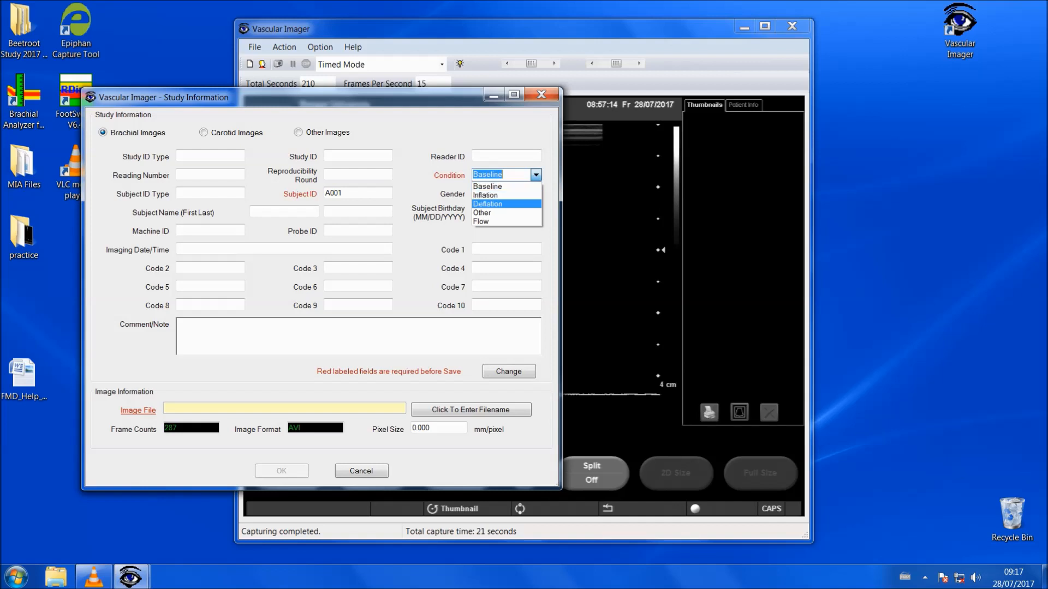
pyautogui.click(487, 203)
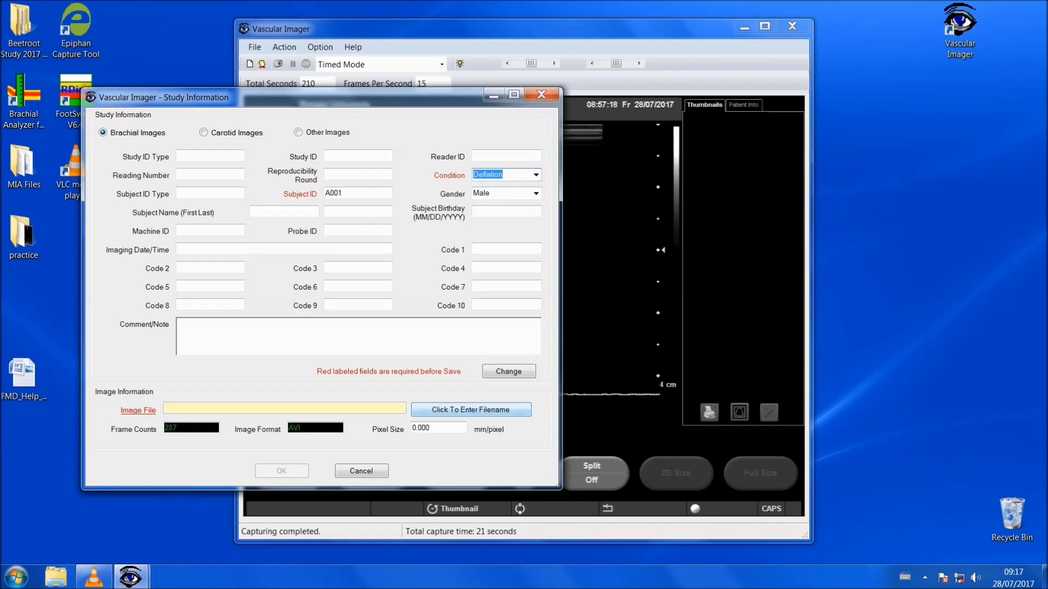
pyautogui.click(470, 408)
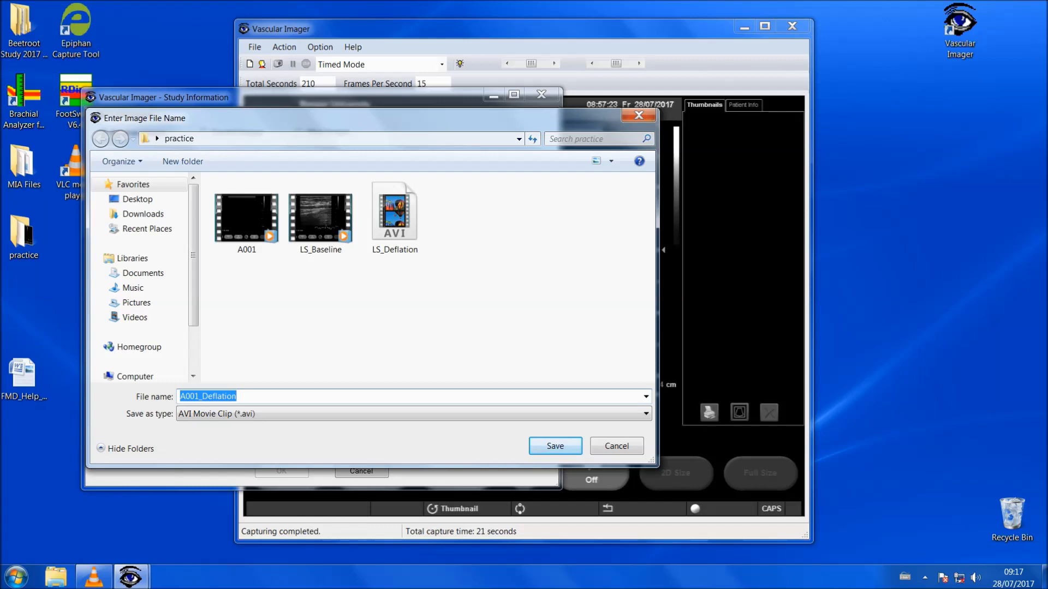
# Save the deflation capture as A001_Deflation, returning to Ready at 210 seconds, 15 fps.
pyautogui.click(554, 446)
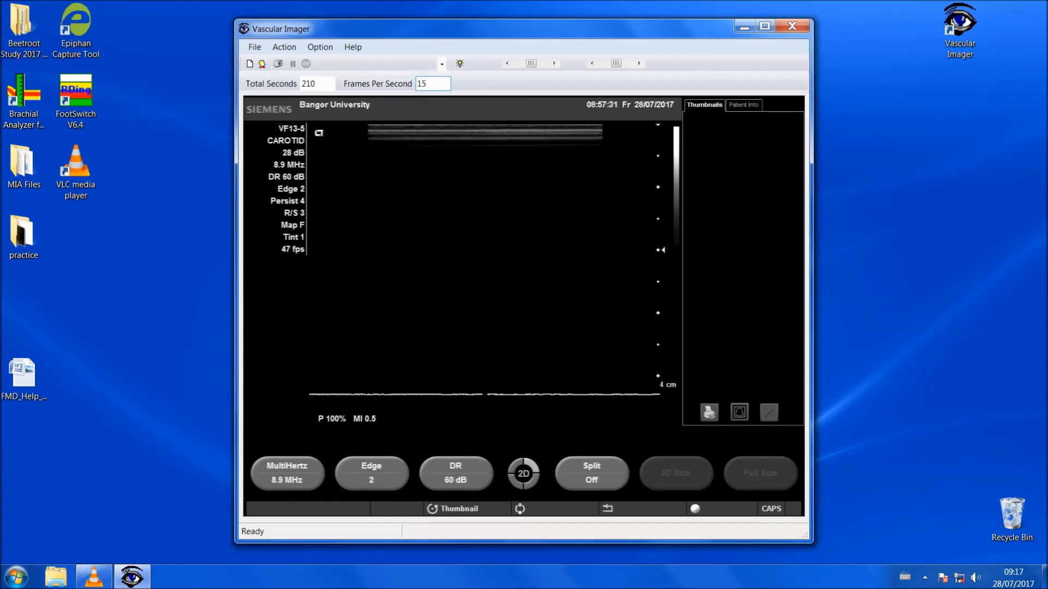
pyautogui.click(437, 63)
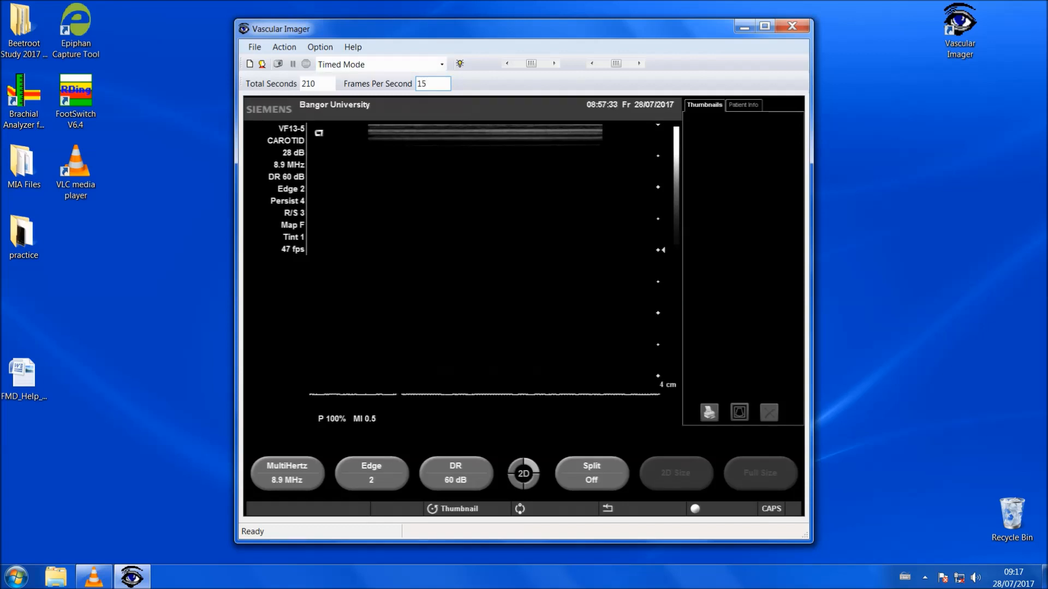
pyautogui.click(432, 83)
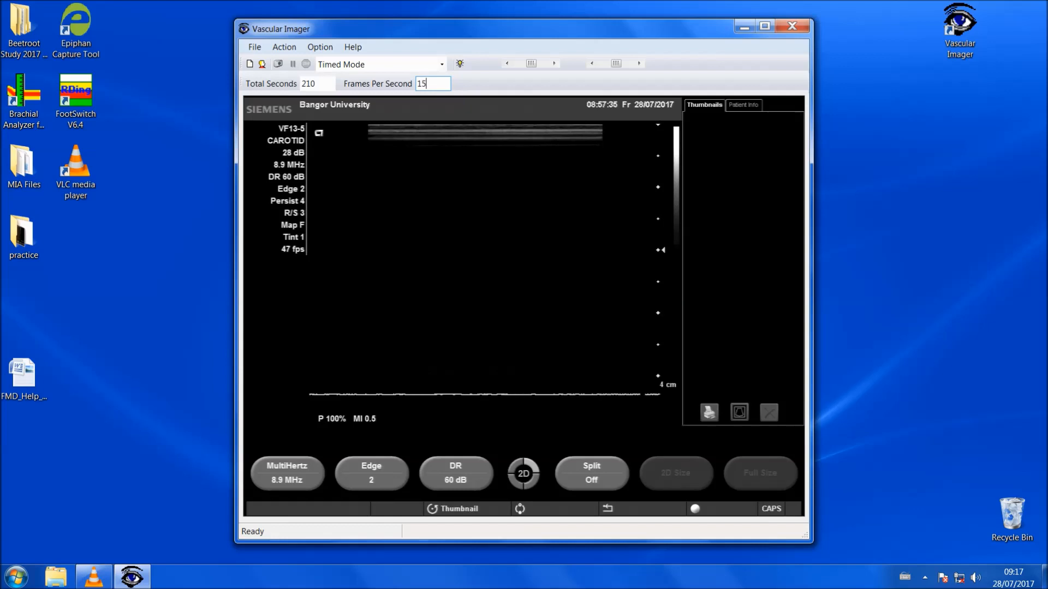